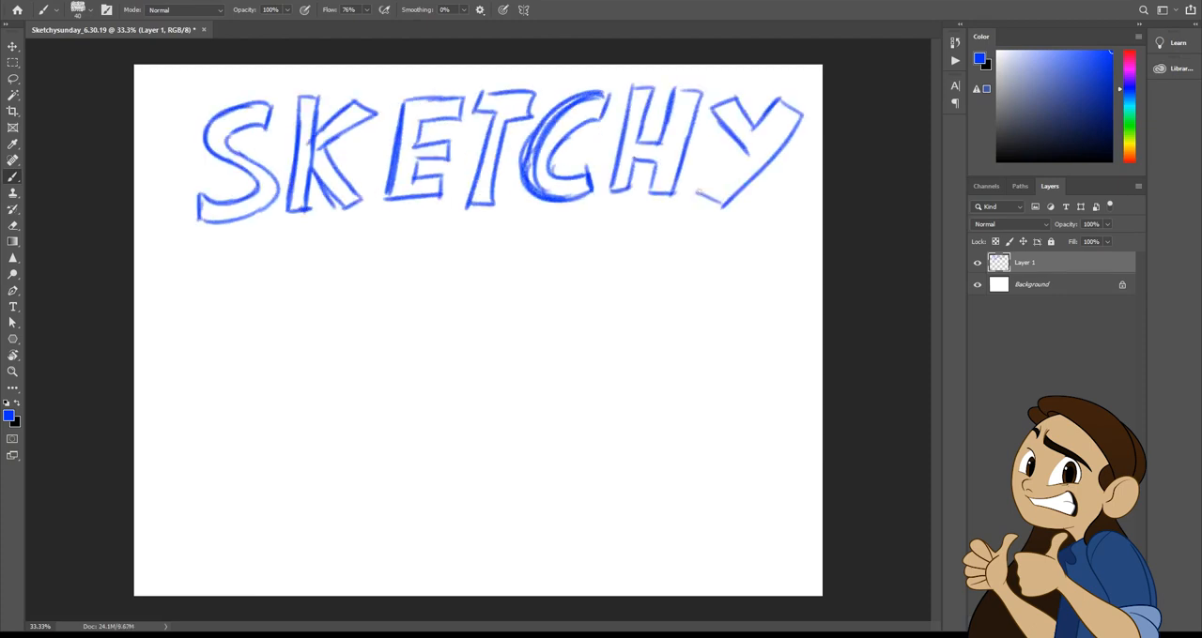
# Step: Rough in the standing dog's body in light blue with 'MORE ARCH!' and 'LOWER HEAD' notes
pyautogui.moveTo(244, 282); pyautogui.dragTo(535, 376)
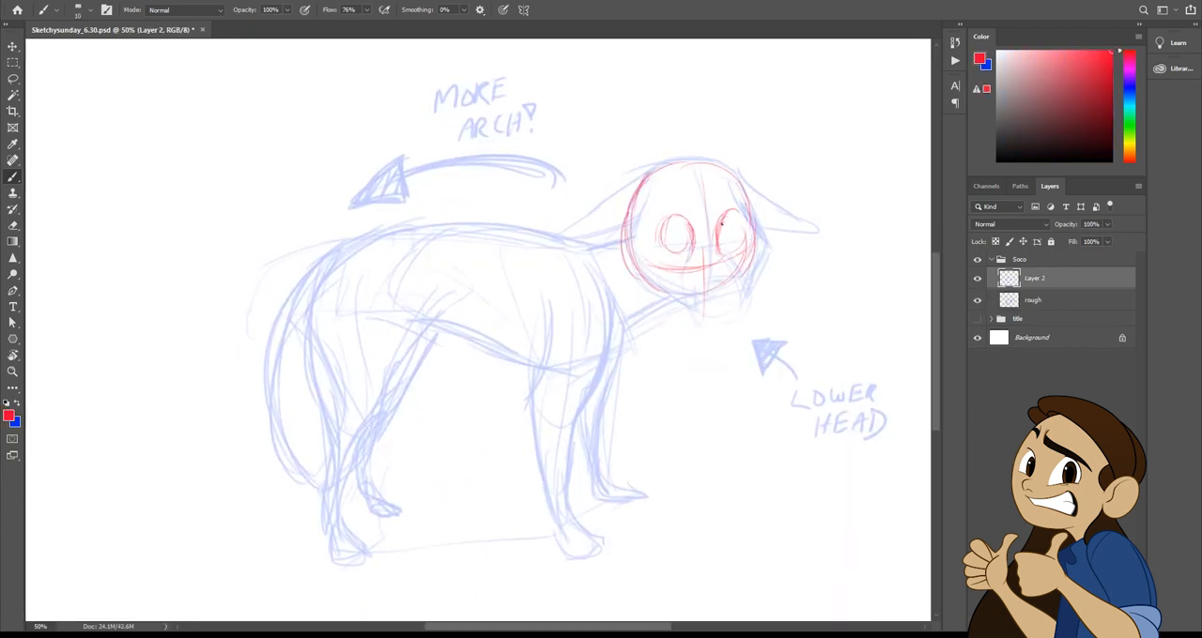
# Step: Draw the dog's worried eyes, ears and muzzle in red, then hide the blue rough layer
pyautogui.moveTo(676, 235); pyautogui.dragTo(733, 235)
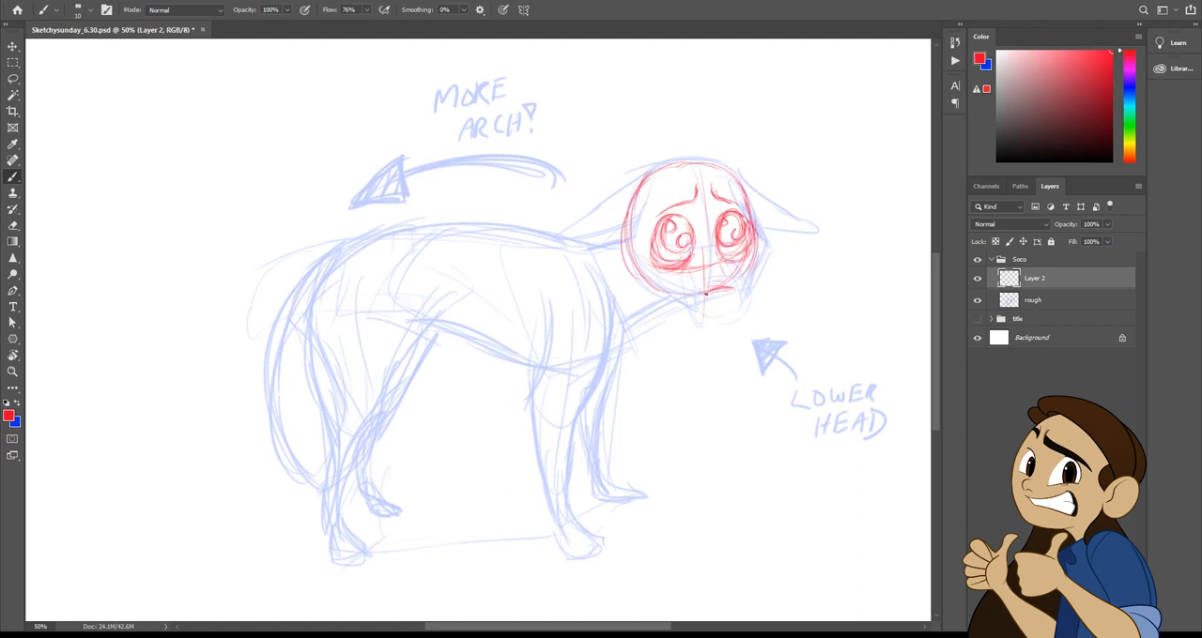
pyautogui.moveTo(714, 291); pyautogui.dragTo(741, 319)
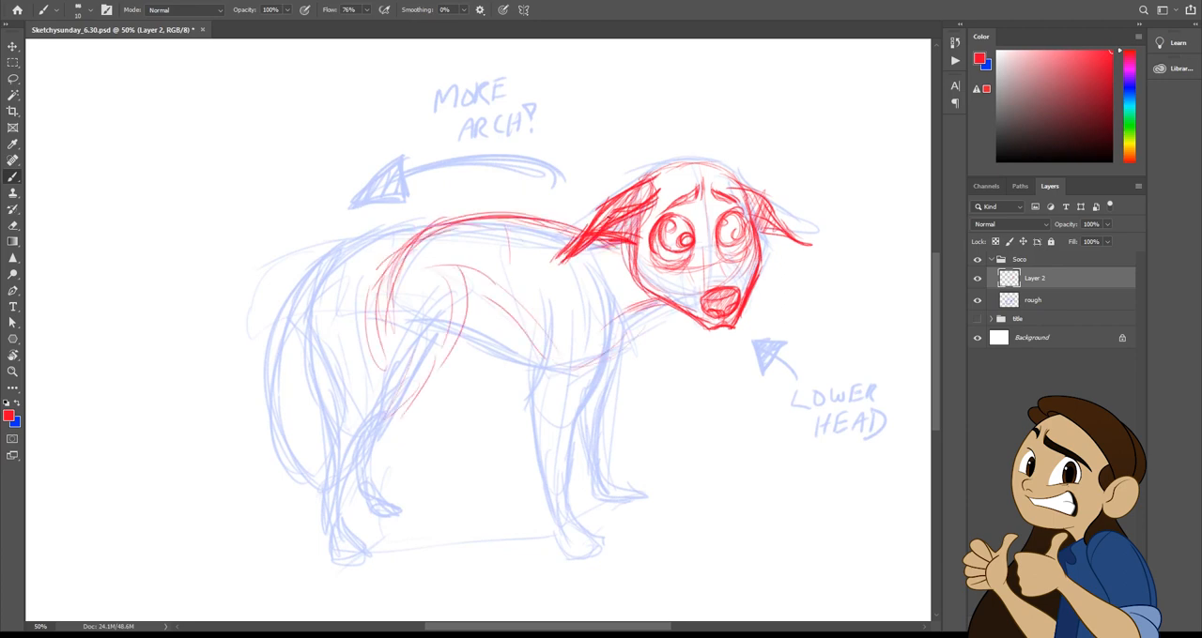
pyautogui.click(976, 301)
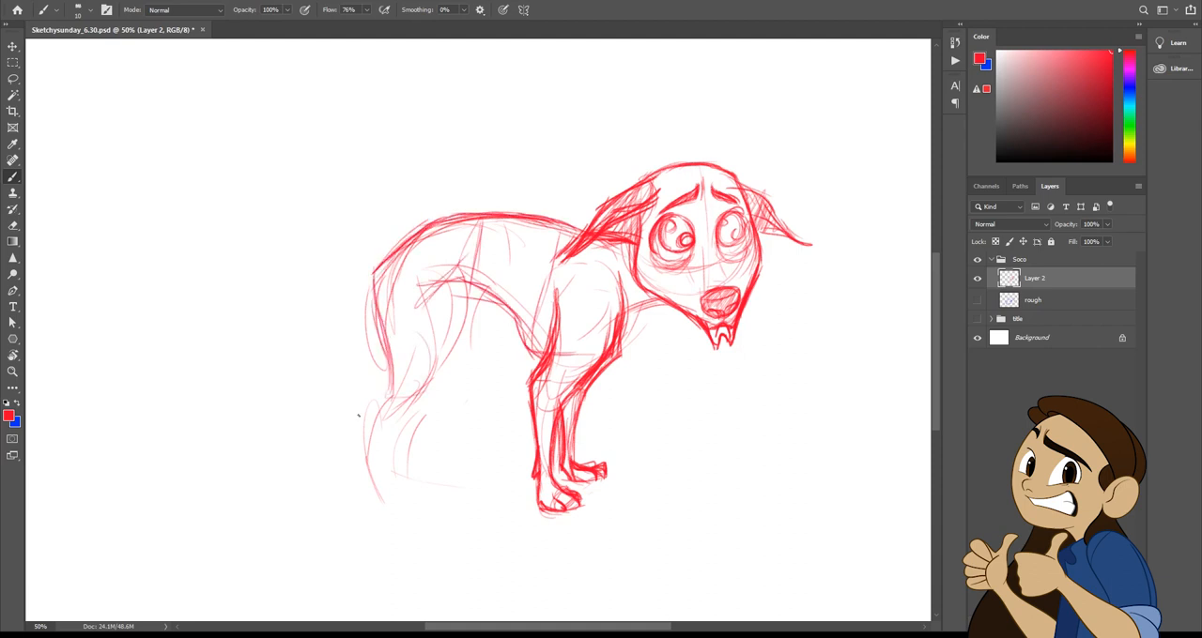
pyautogui.press('ctrl+minus')
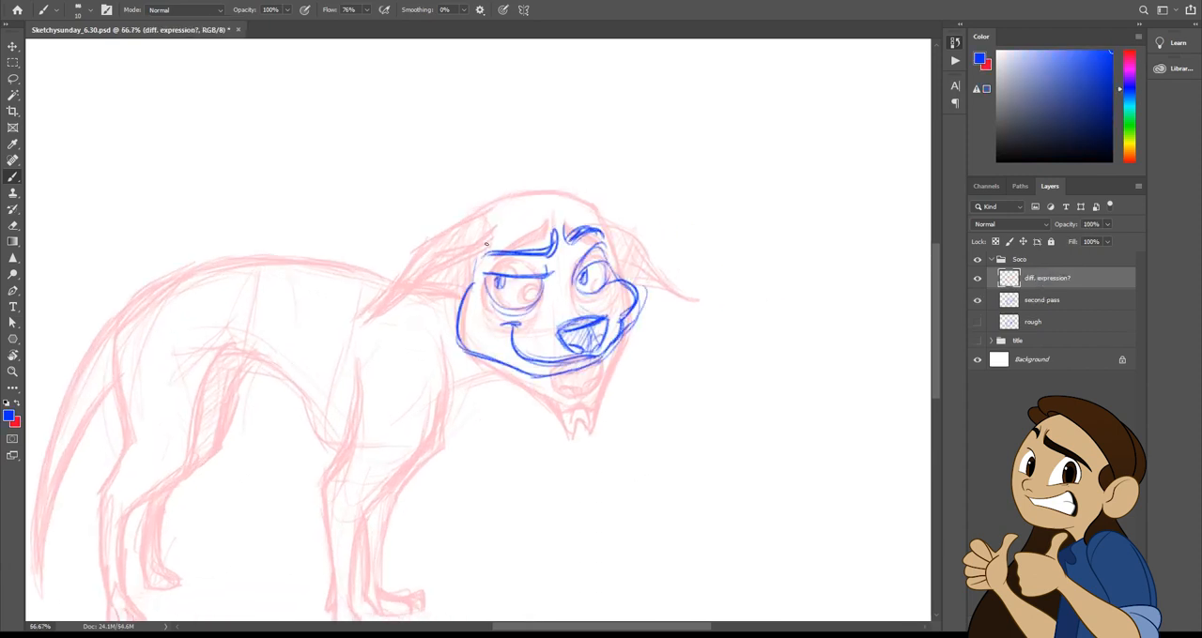
# Step: Toggle visibility of the earlier red and blue passes so only the new blue head layer shows
pyautogui.click(976, 300)
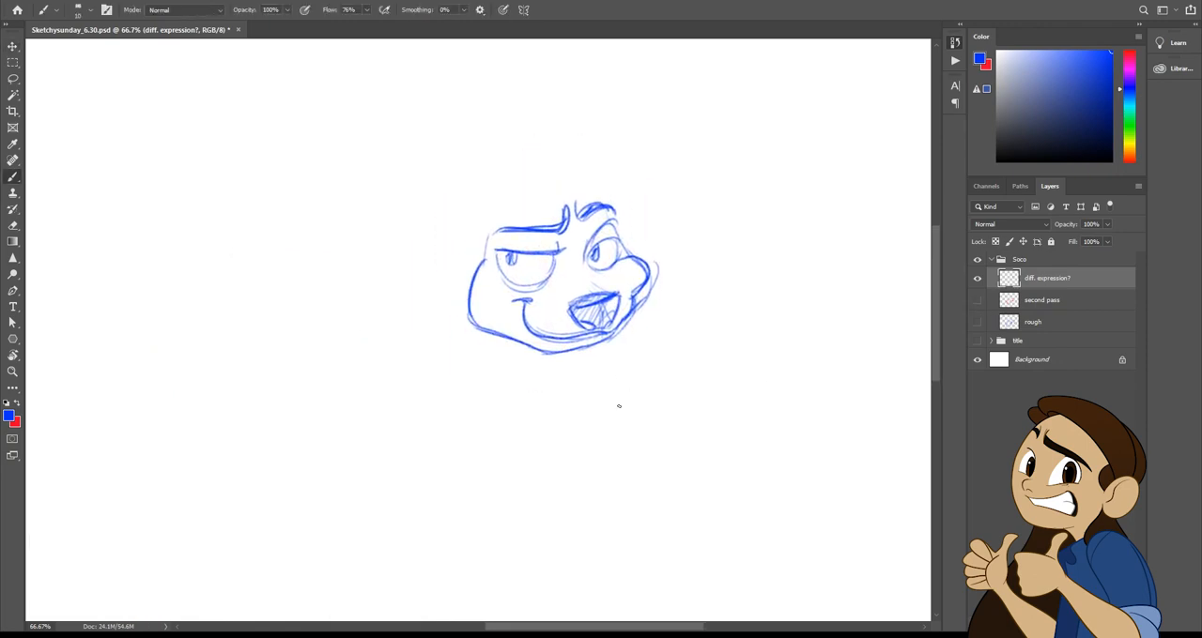
pyautogui.click(977, 301)
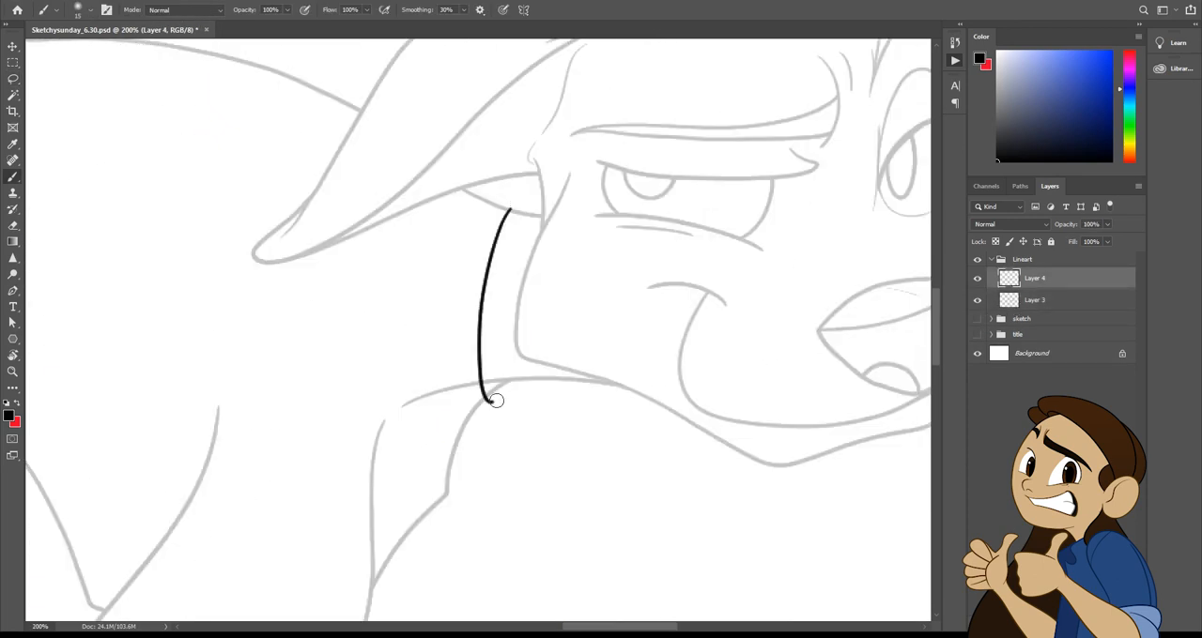
# Step: Ink a dark line down the dog's neck and select the fill layer beneath the lineart
pyautogui.moveTo(497, 203); pyautogui.dragTo(479, 427)
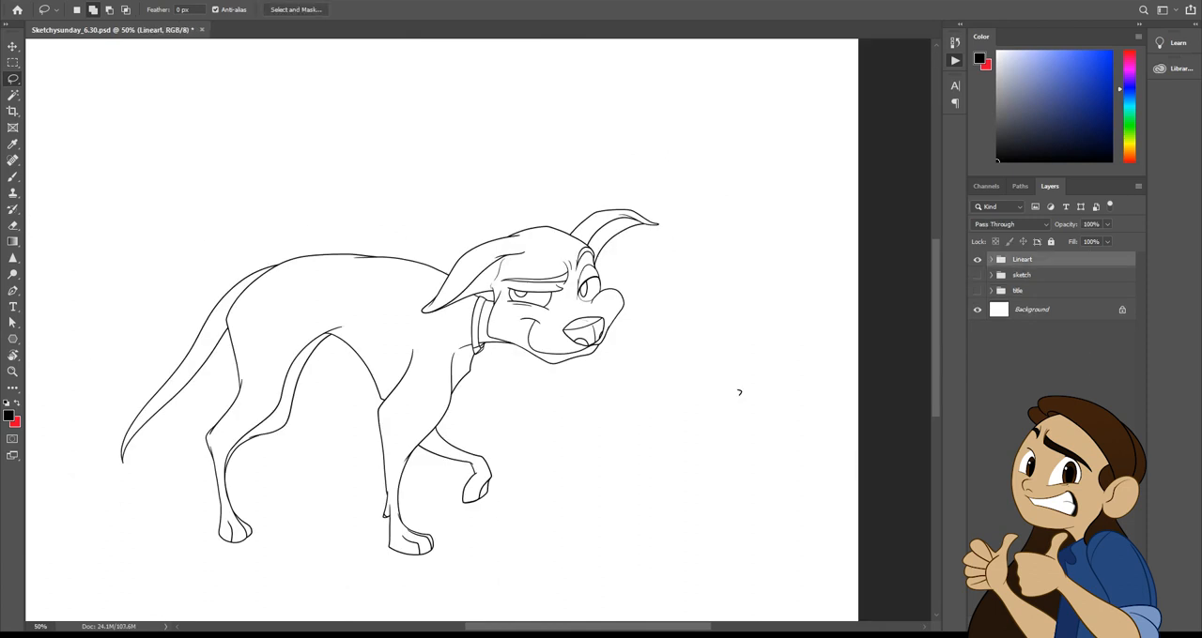
pyautogui.click(1097, 206)
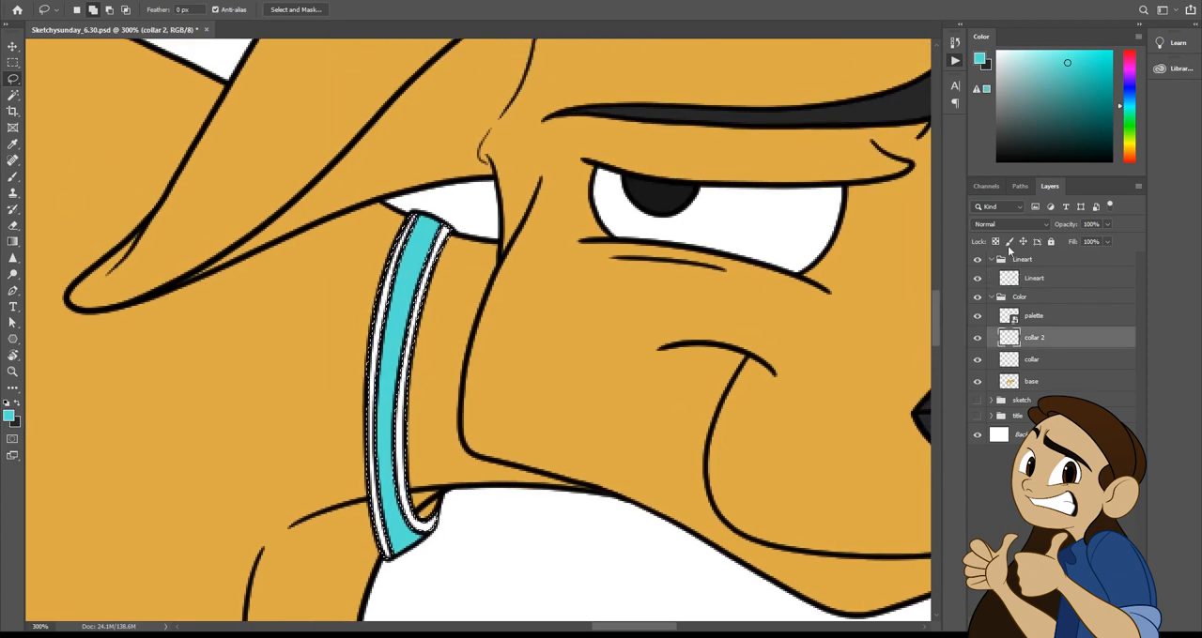
# Step: Create the rough sketch layer for the brick wall and bathroom fixtures
pyautogui.click(1031, 381)
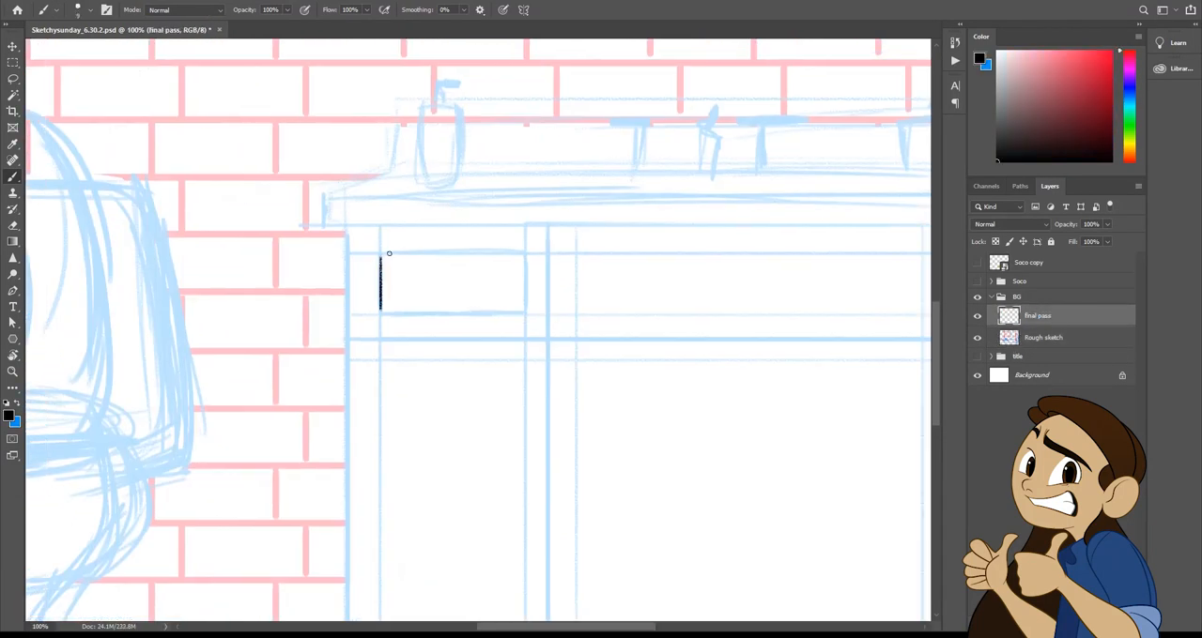
# Step: Add the lines and colour layers for inking and filling the bathroom background
pyautogui.click(1042, 337)
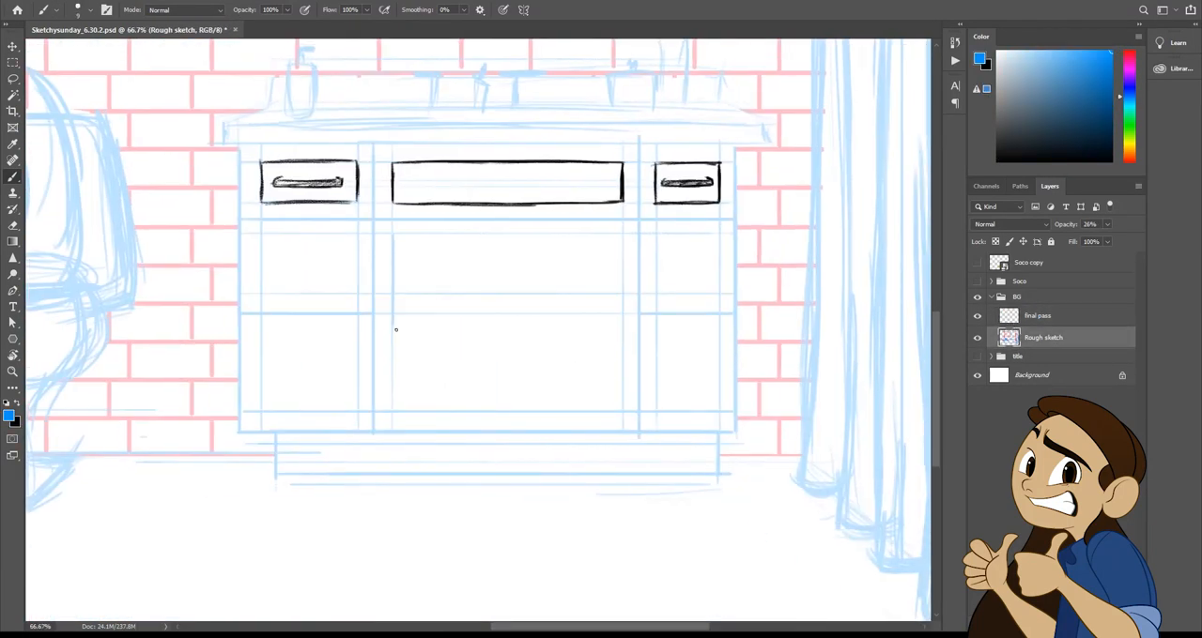
pyautogui.click(1036, 316)
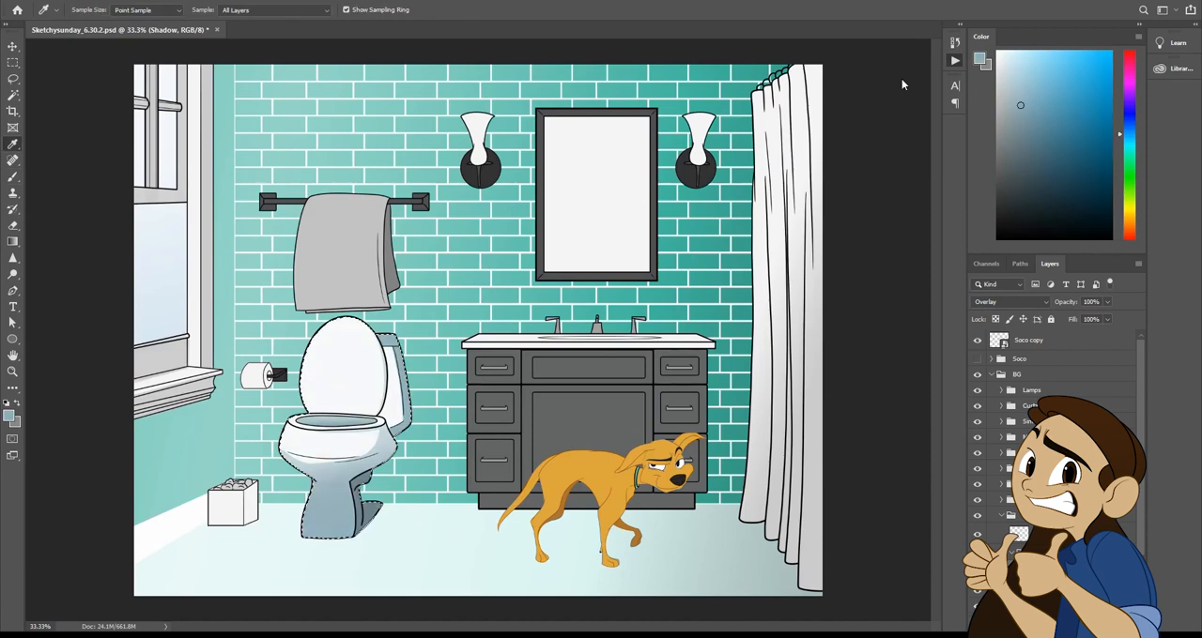
# Step: Add an Overlay colour layer and pick a soft Brush for lamp glow and tile gradients
pyautogui.click(1010, 301)
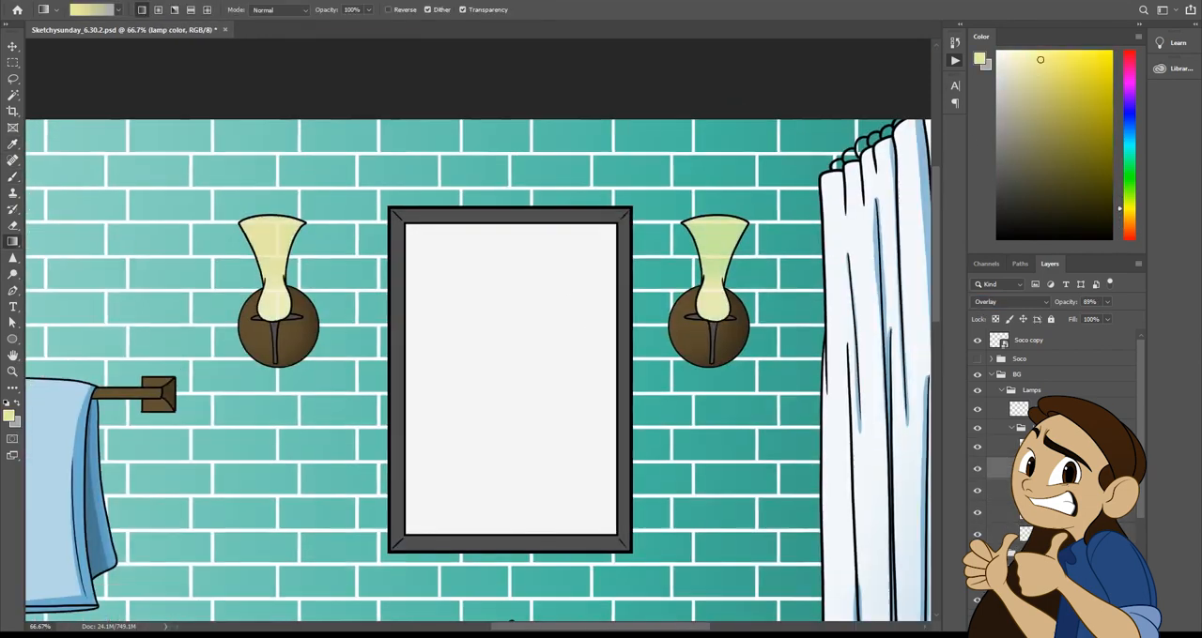
pyautogui.click(12, 158)
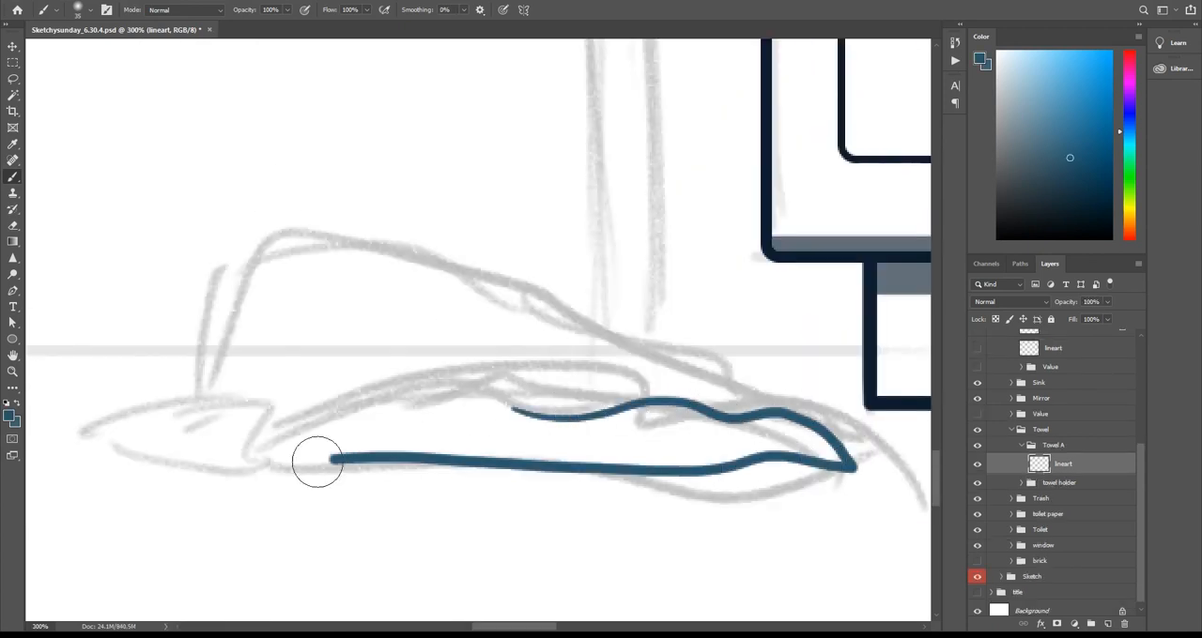
# Step: Fit the reworked sketchy bathroom scene to the screen to review it
pyautogui.press('ctrl+0')
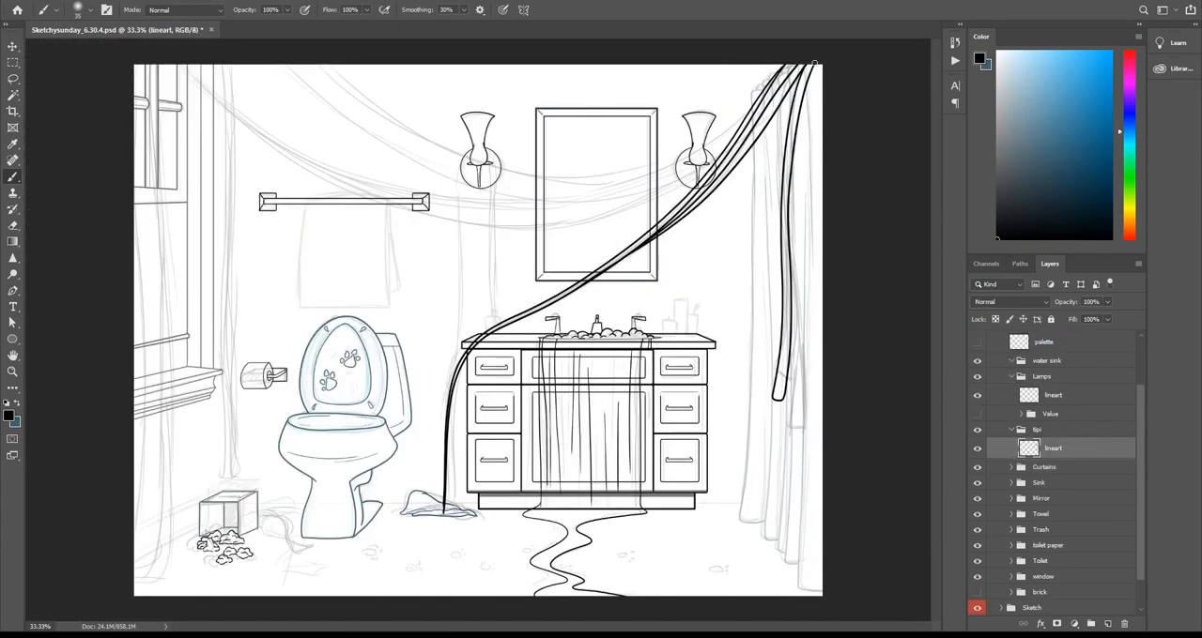